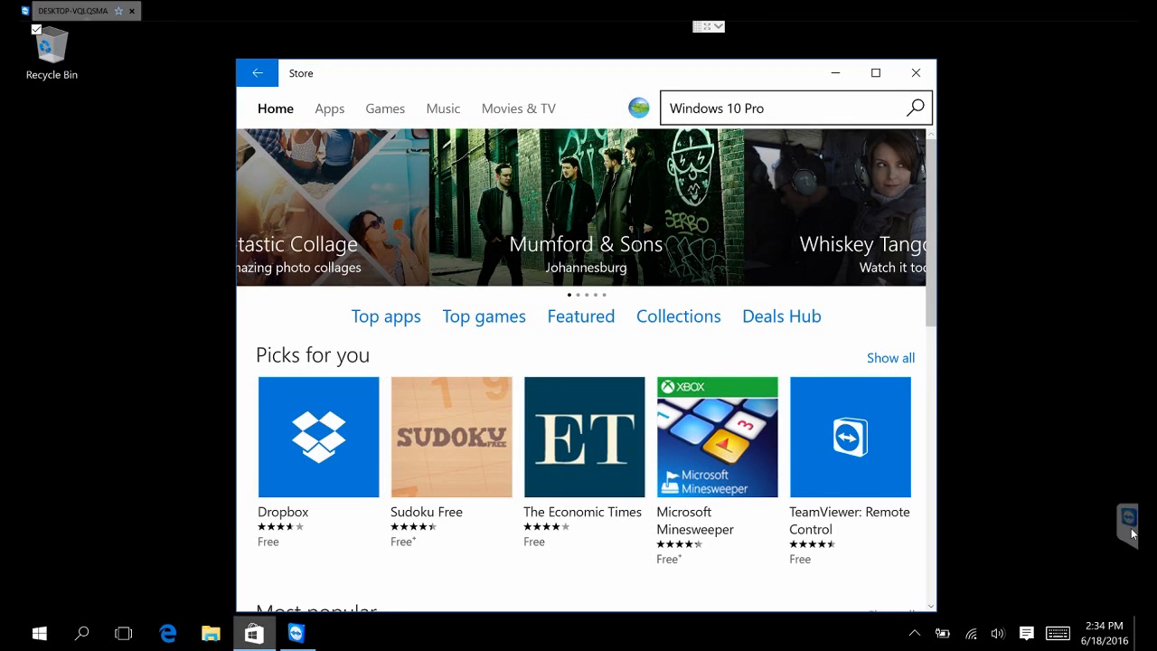
mouse_move(255, 632)
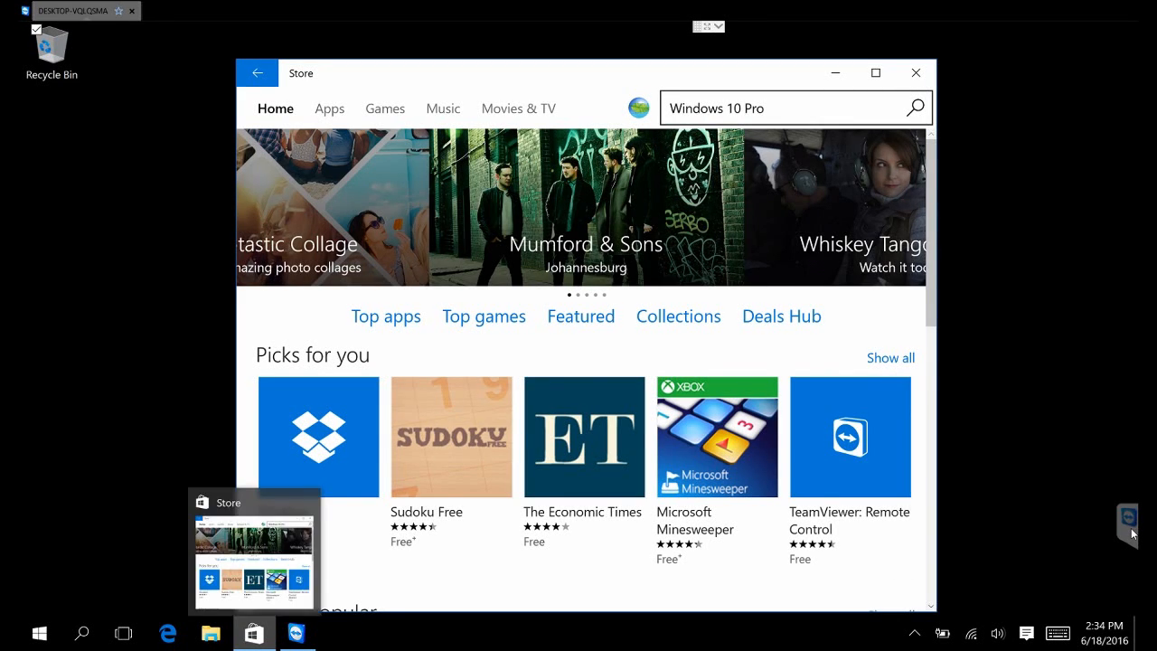
Step: Search the Store for 'Windows 10 Pro' and open the Windows 10 Pro Upgrade listing
click(777, 108)
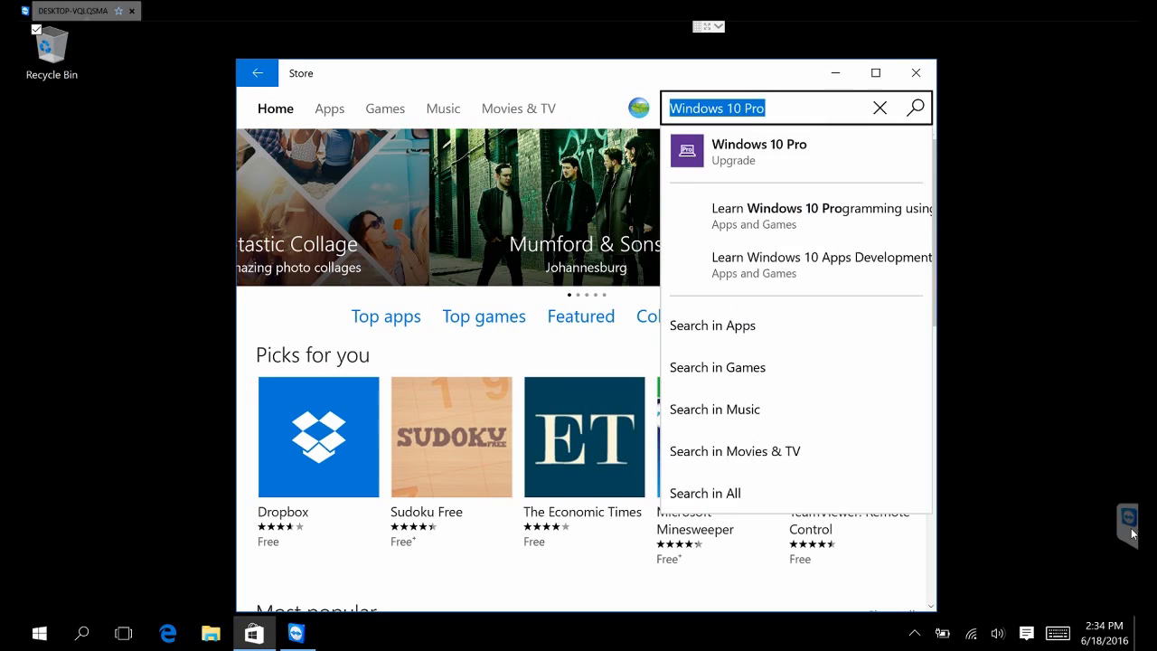
click(759, 152)
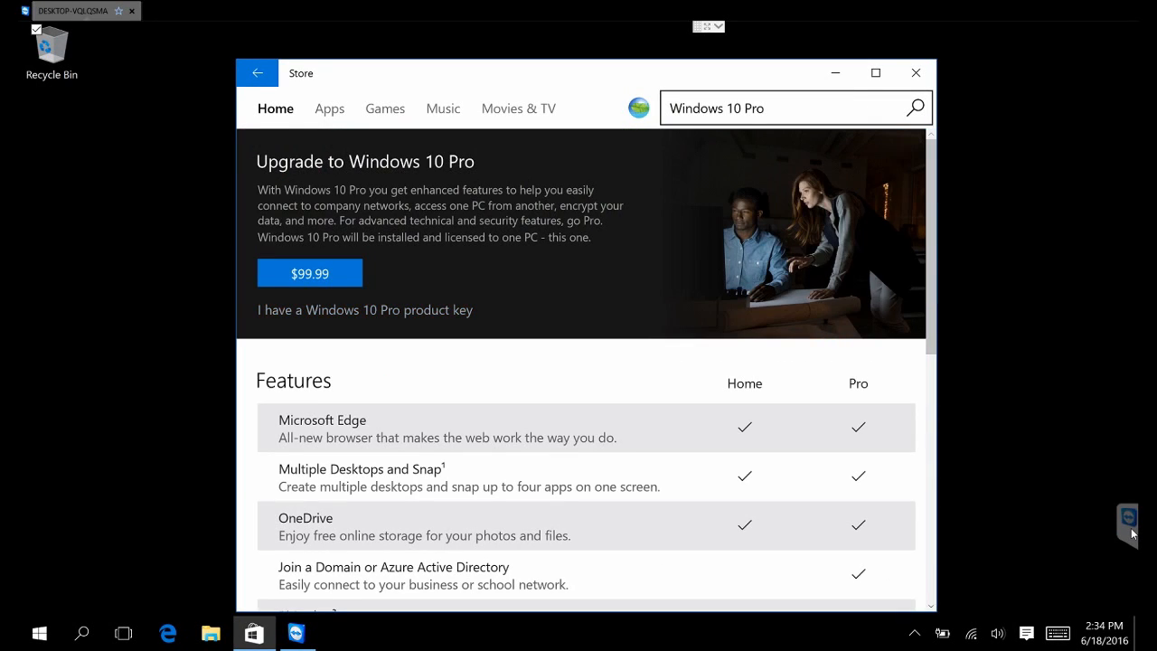
Step: Choose 'I have a Windows 10 Pro product key', approve UAC, and paste the key
click(364, 310)
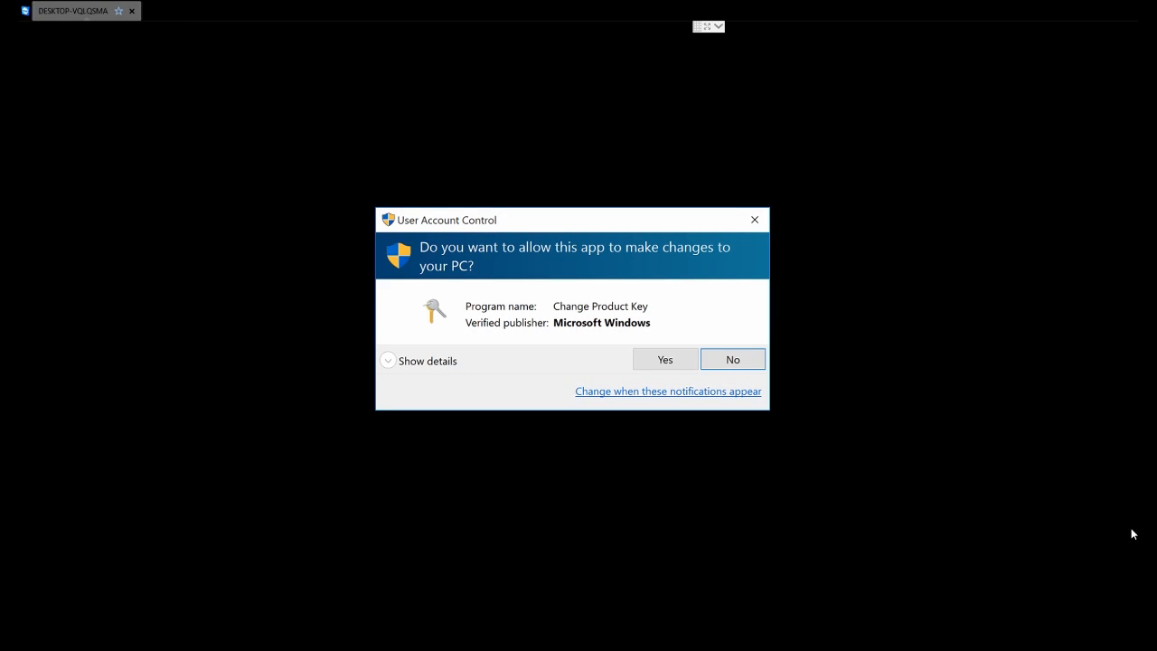
click(664, 359)
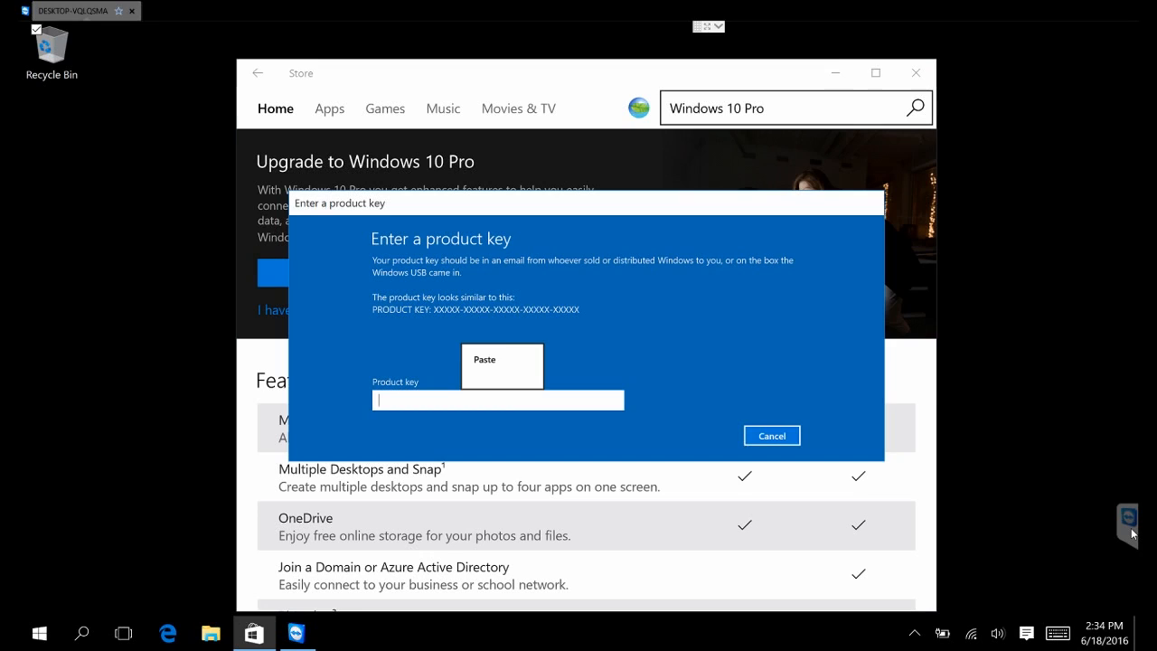
click(502, 366)
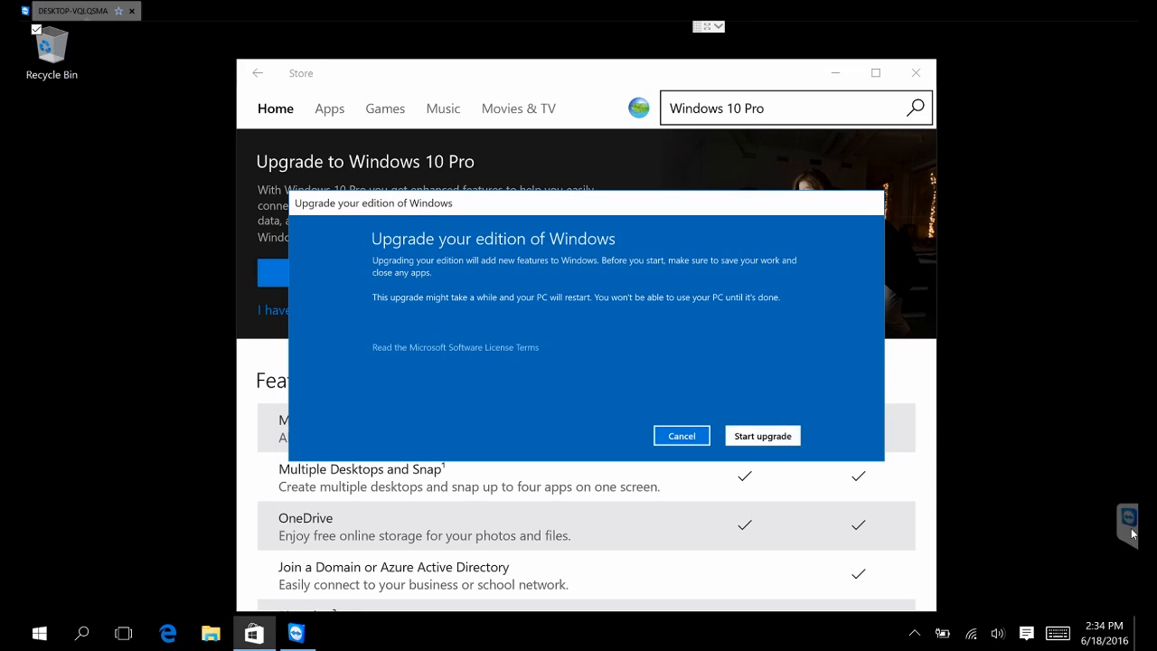
Step: Start the edition upgrade to Windows 10 Pro and let the PC restart
click(762, 434)
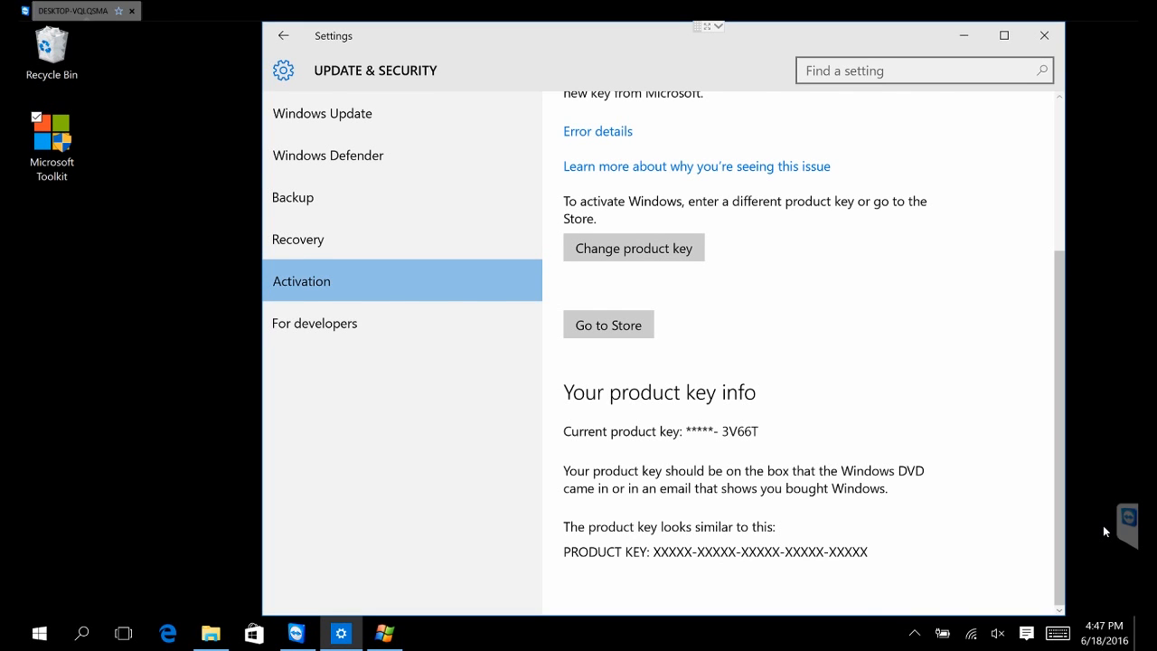
Step: Launch Windows Toolkit from its desktop icon
click(384, 632)
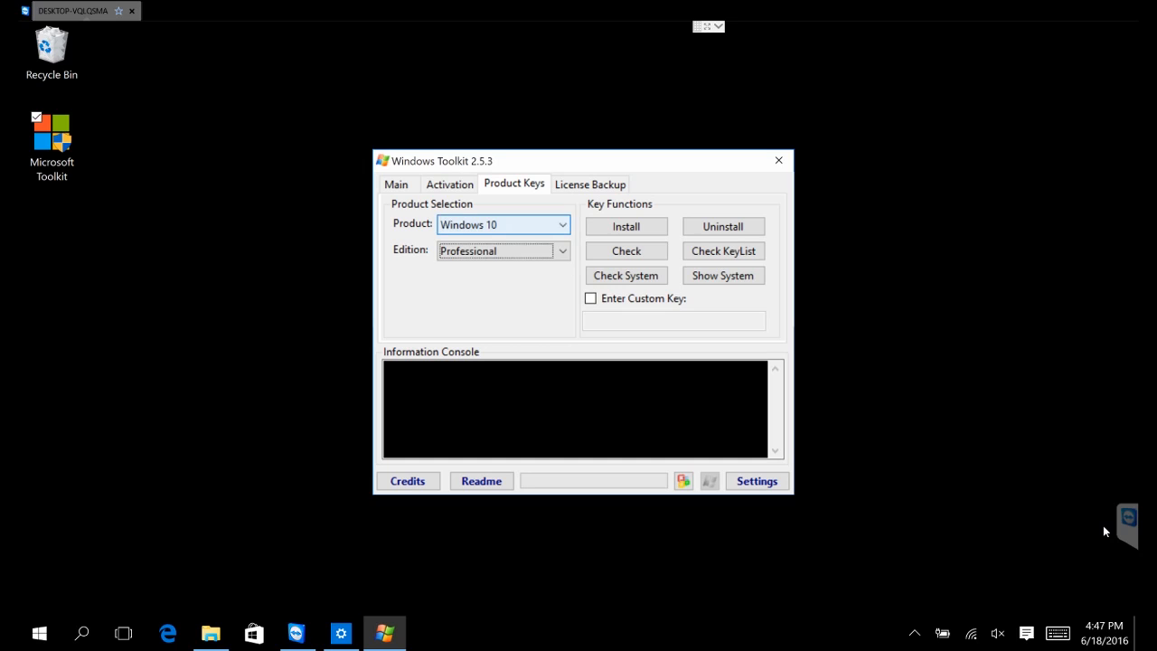
Step: Keep Windows 10 as the product, then view Activation, Product Keys and License Backup tabs
click(562, 224)
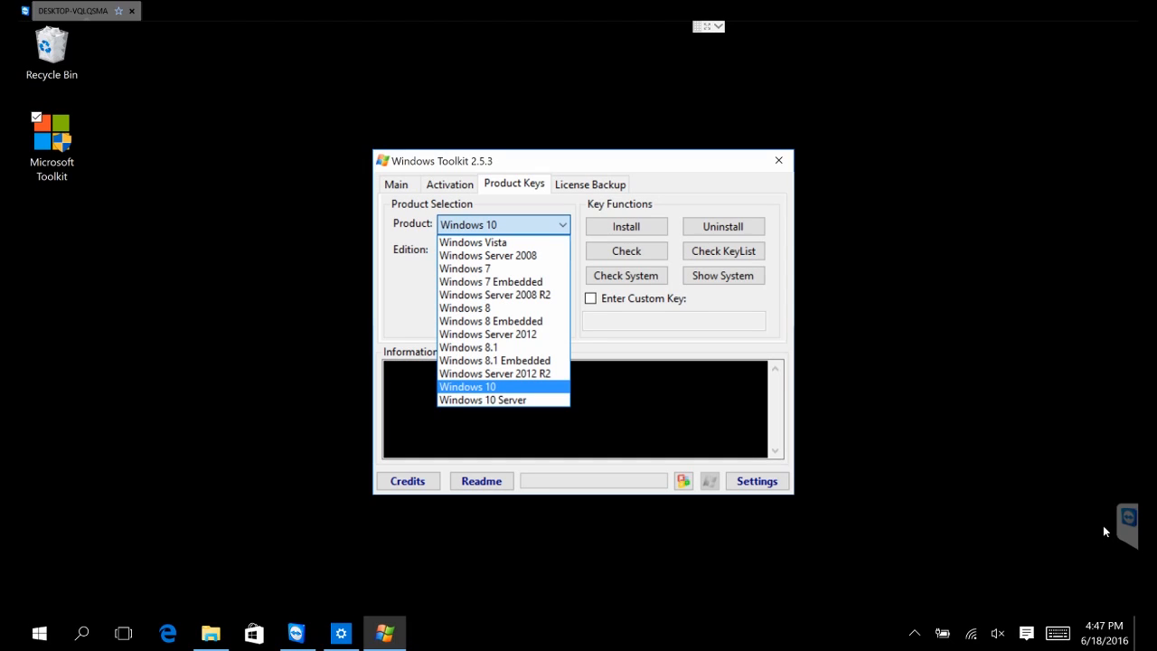
click(449, 183)
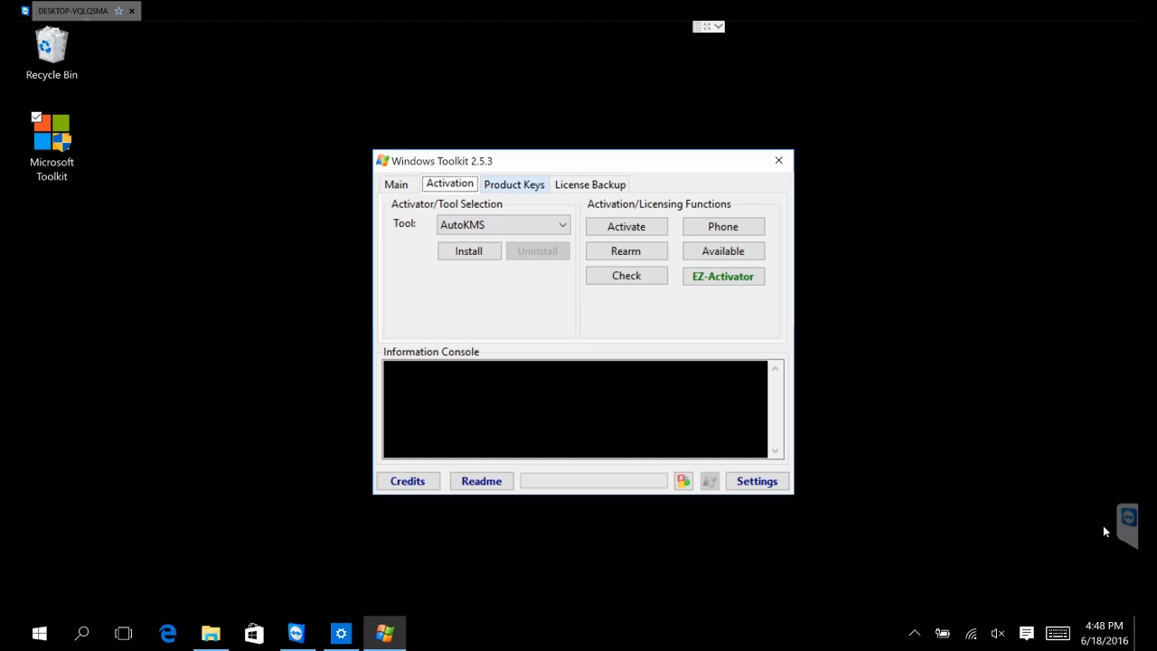
click(513, 183)
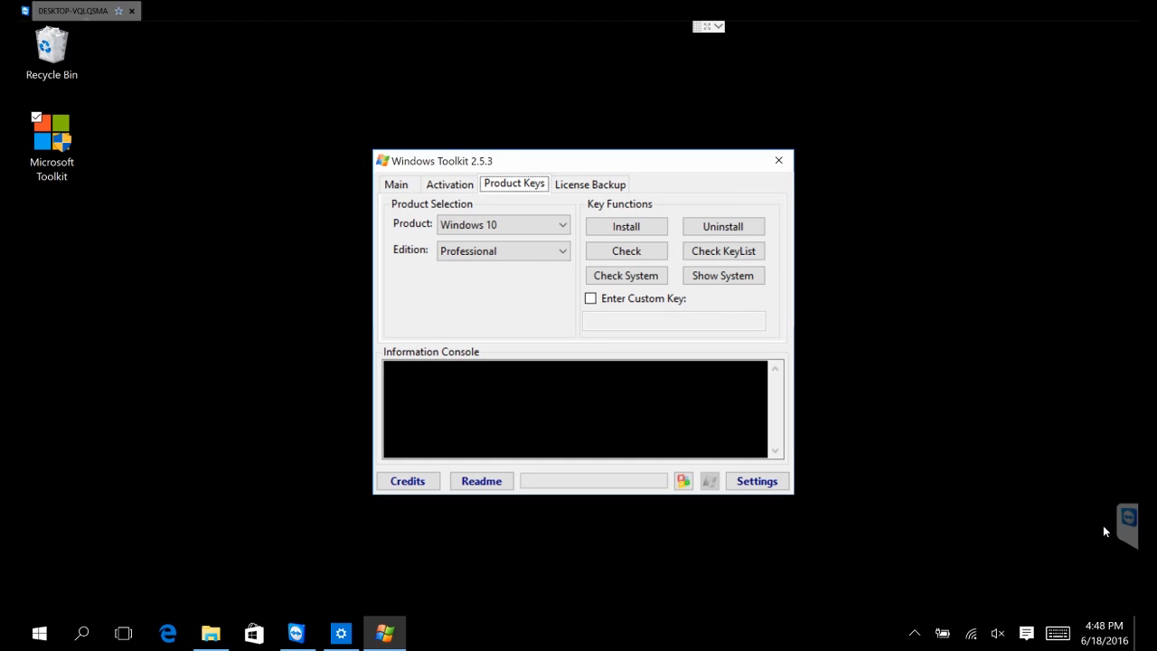
click(589, 183)
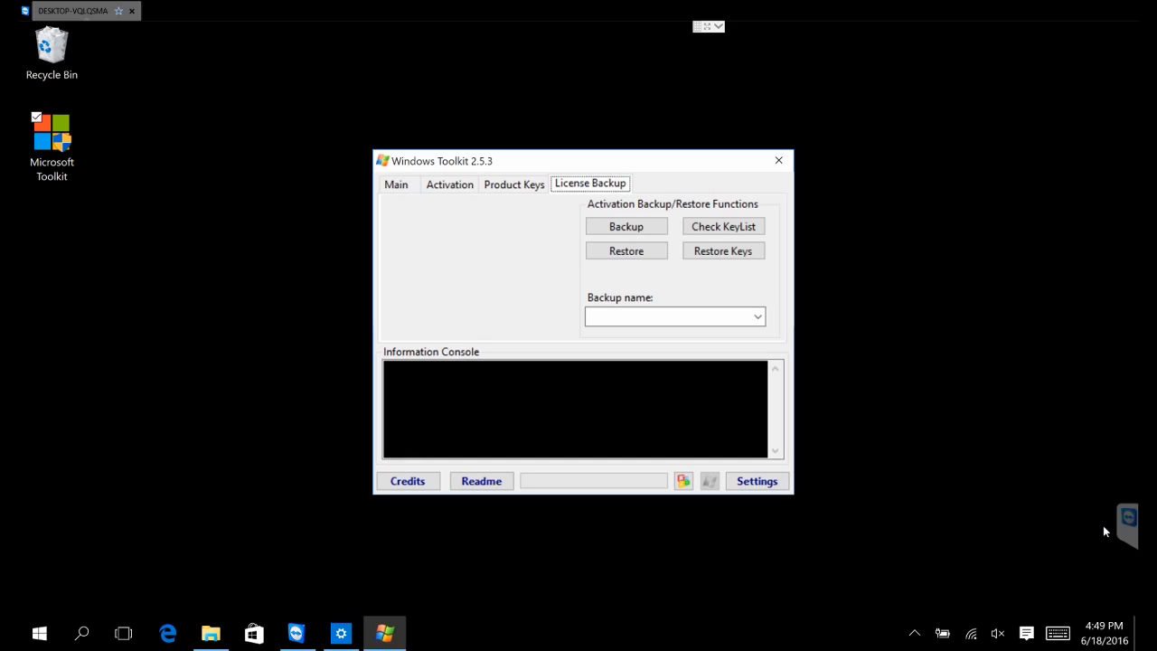
Step: Leave AutoKMS as the activation tool and check the Windows 10 Professional product key
click(448, 184)
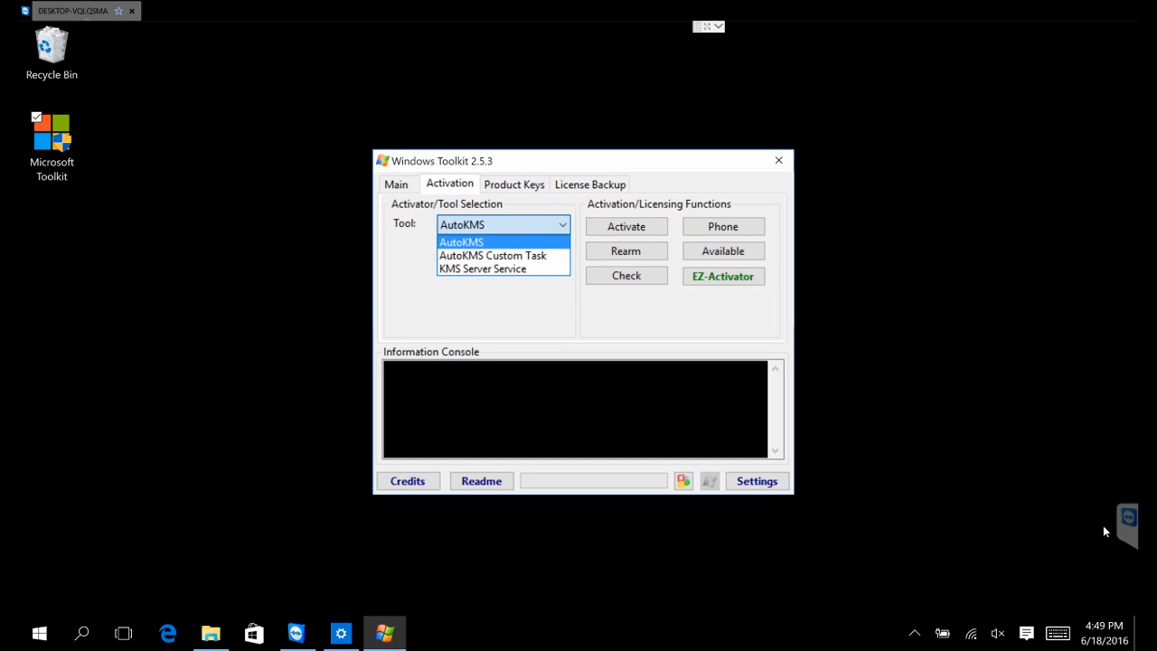
click(461, 241)
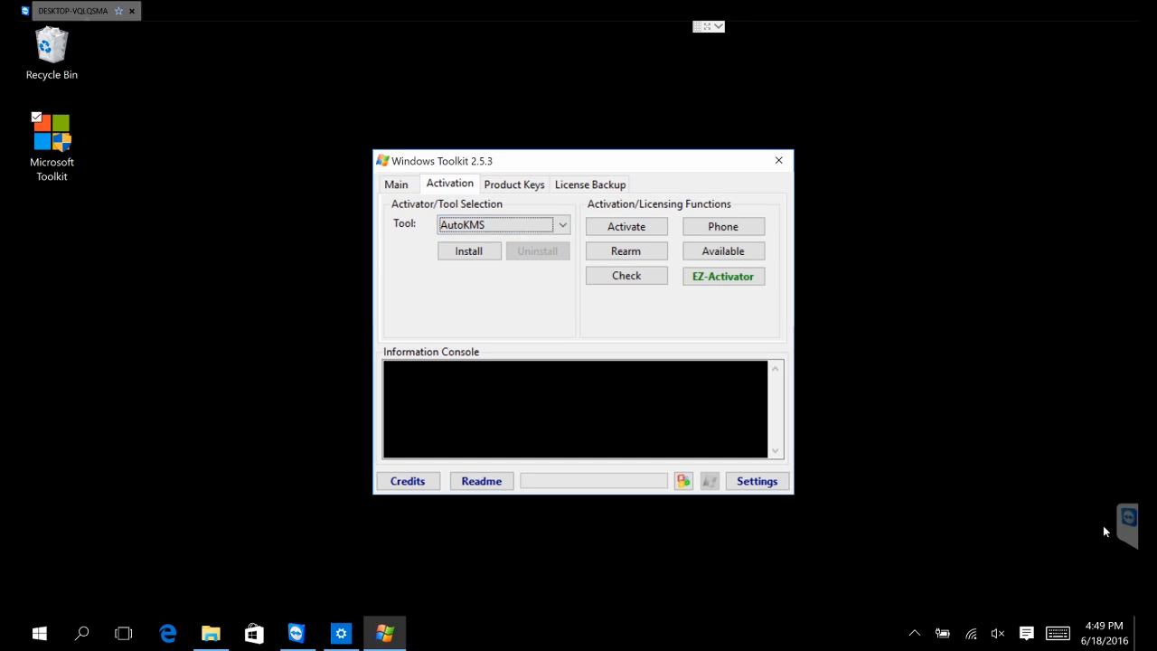
click(513, 183)
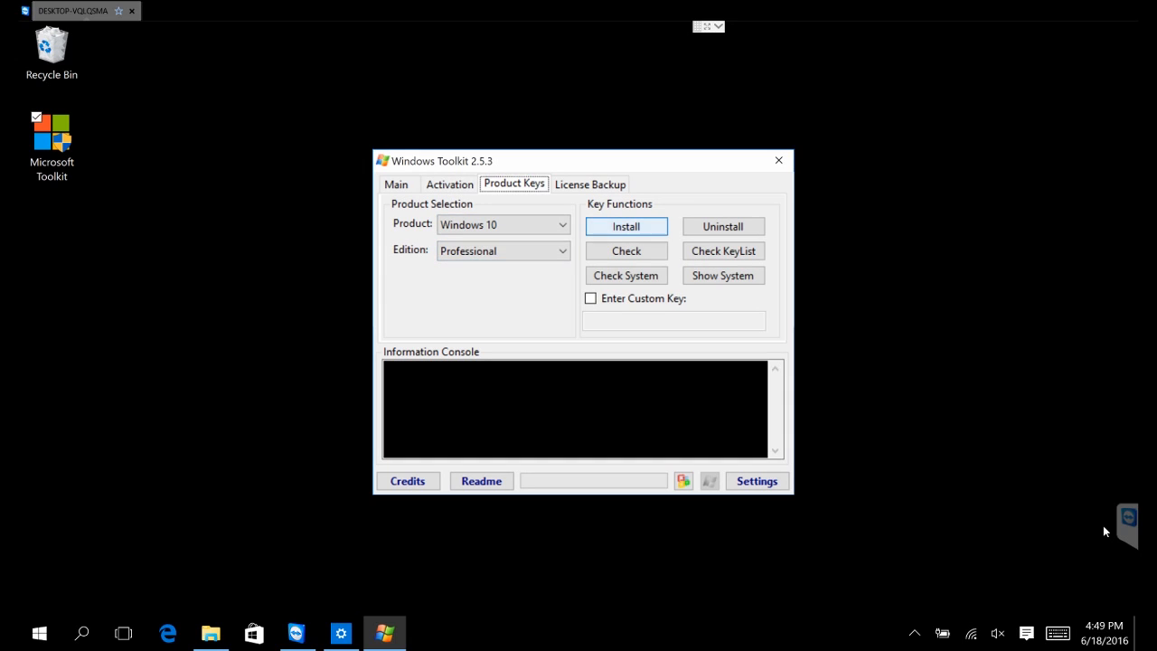
click(626, 250)
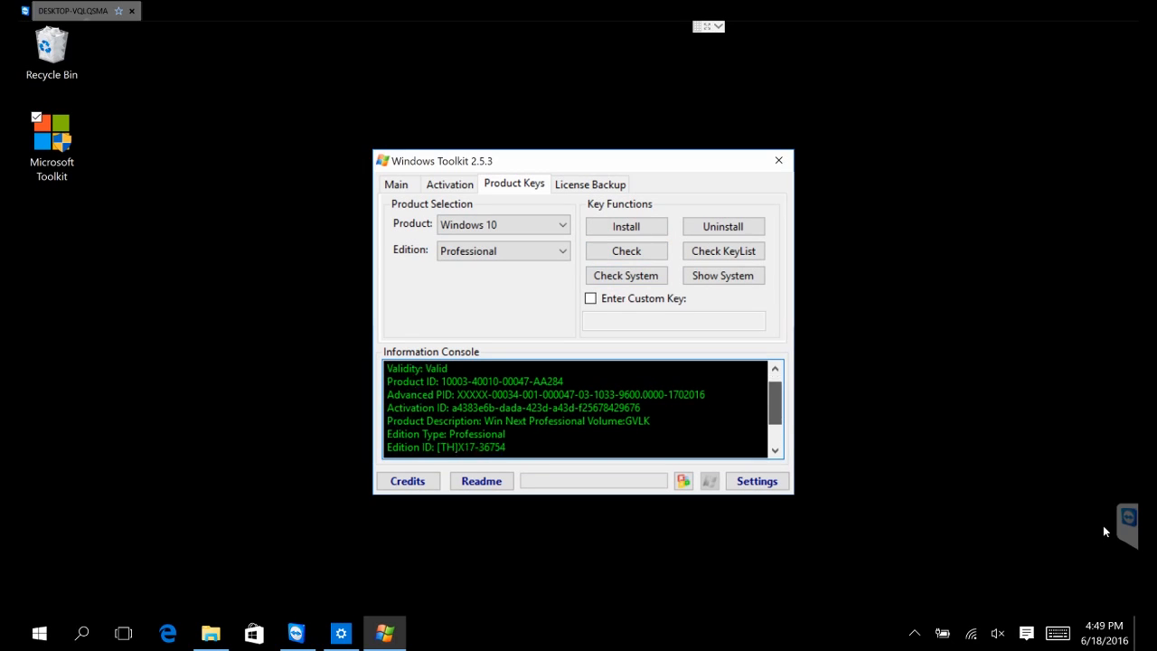
scroll(down, 3)
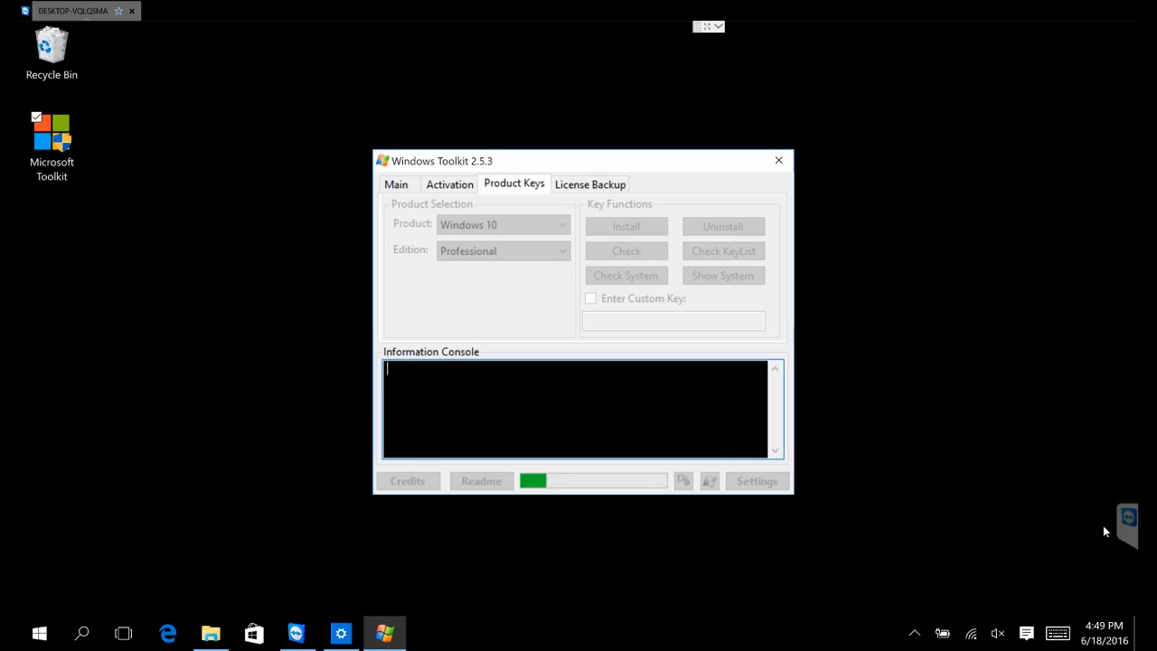
Step: Install a custom Windows 10 product key via Enter Custom Key, then return to Activation
click(626, 226)
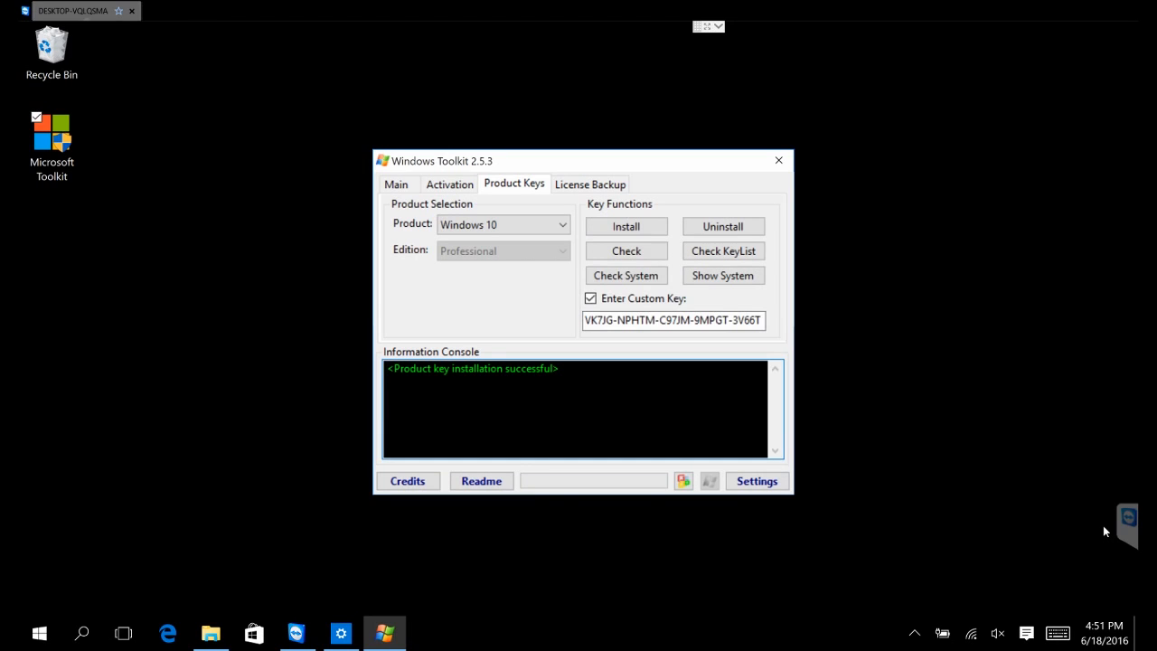
click(449, 183)
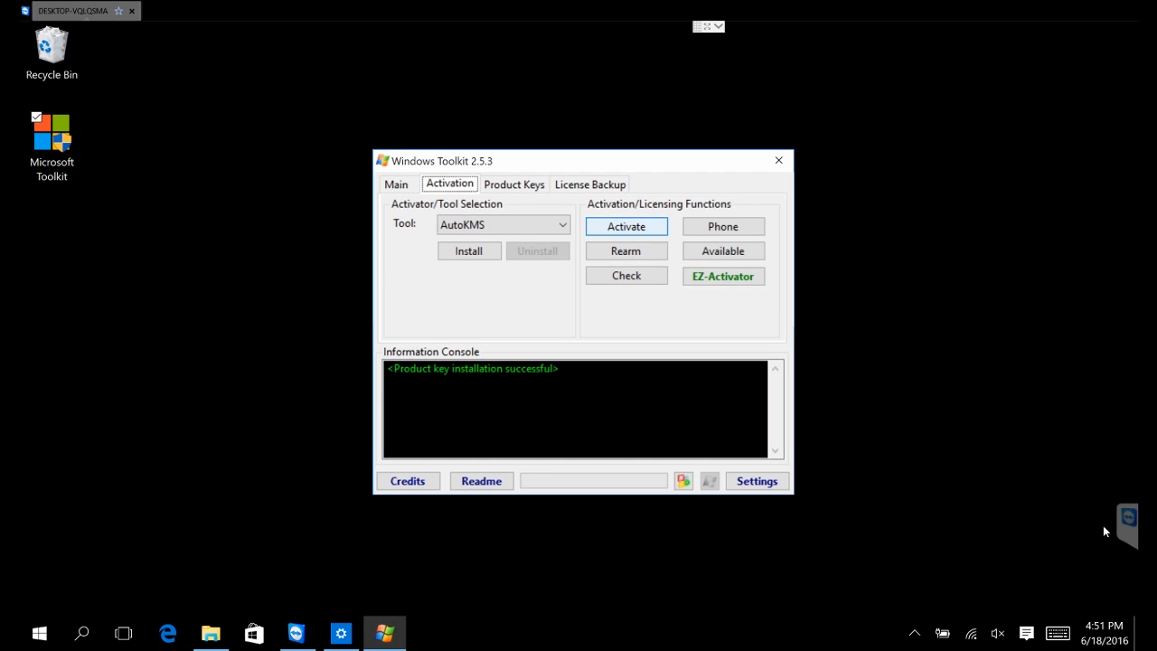
Step: Install the AutoKMS tool and start activating Windows Professional
click(723, 276)
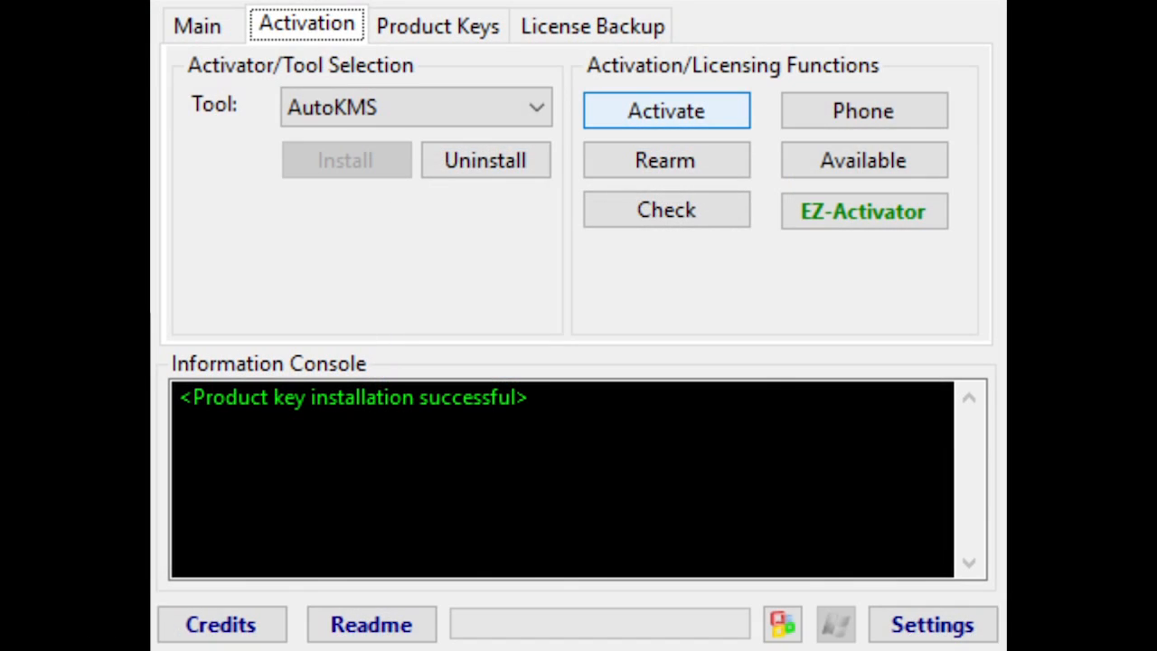
click(666, 111)
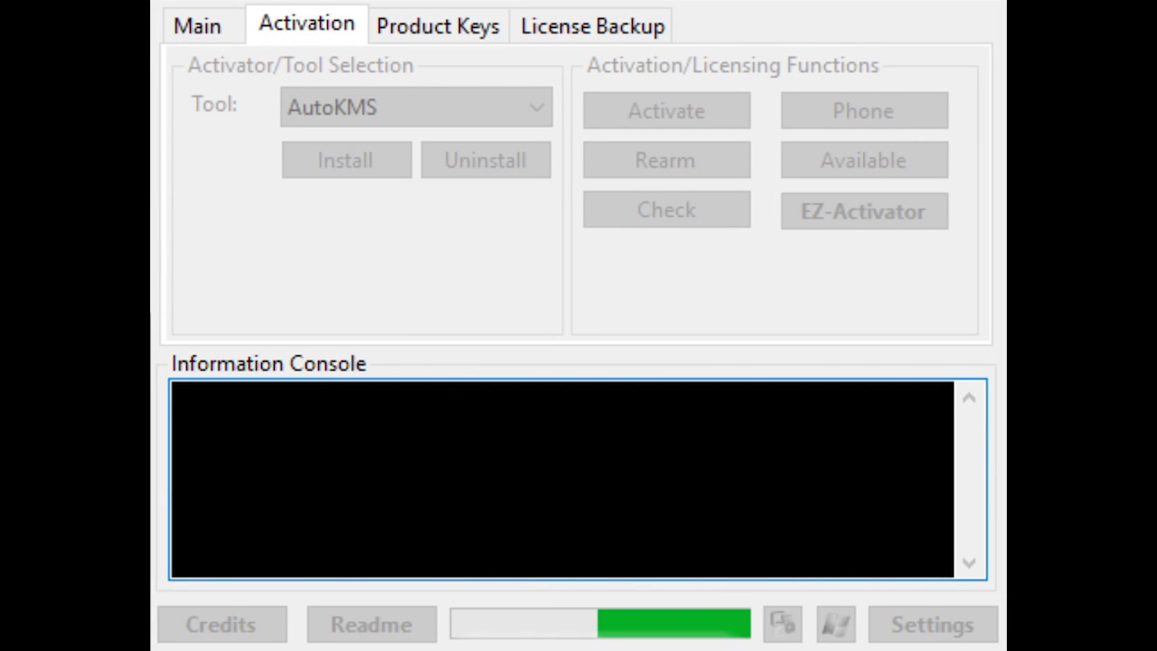
click(667, 110)
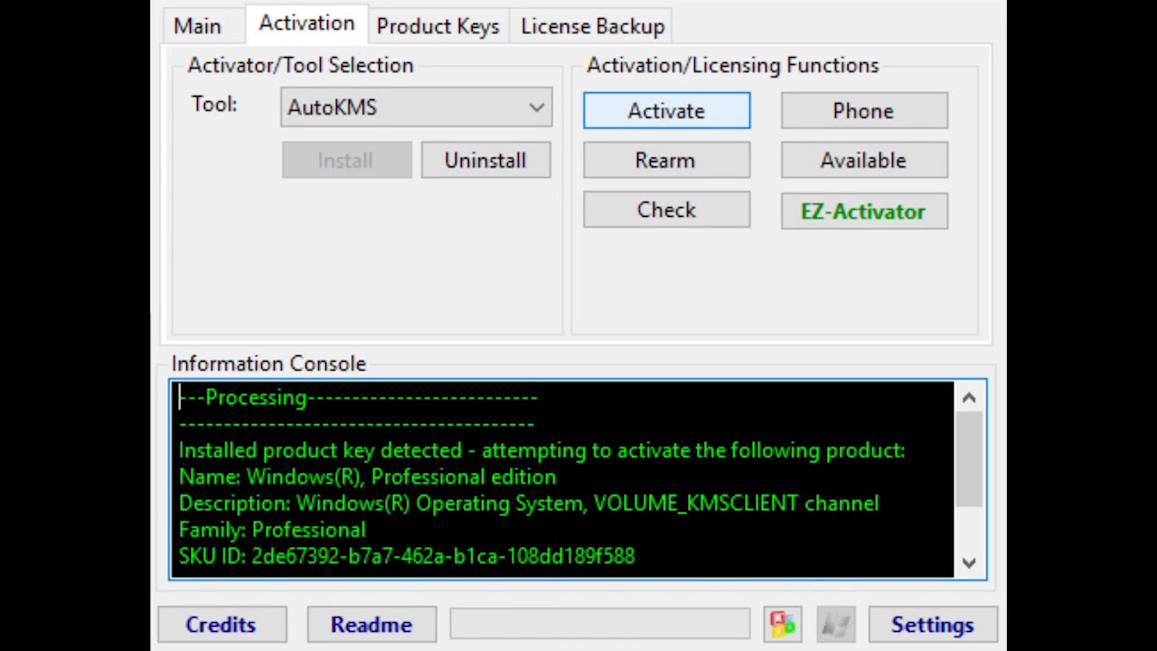